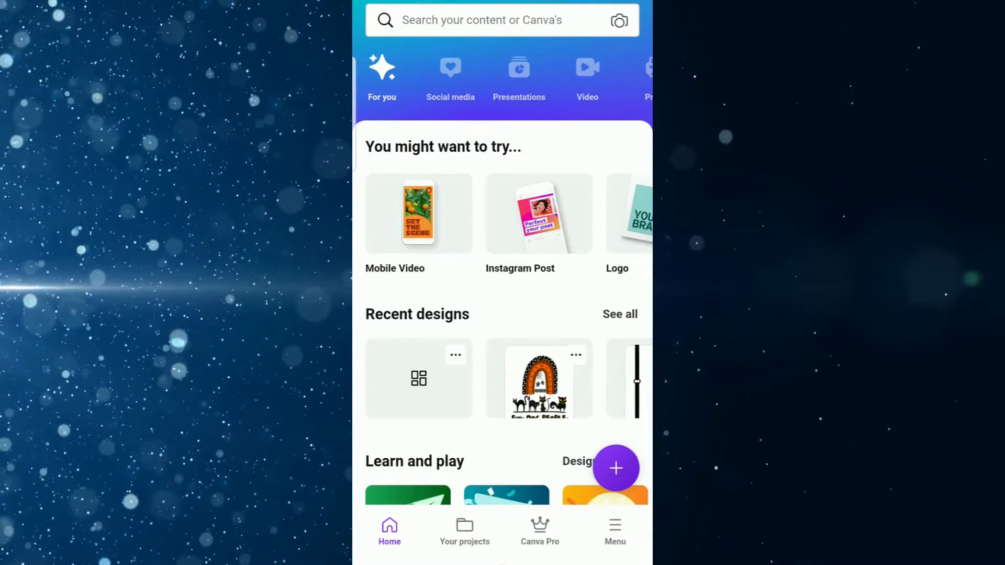
Create a new blank custom-size design of 4500 × 5400 px.
left_click(615, 468)
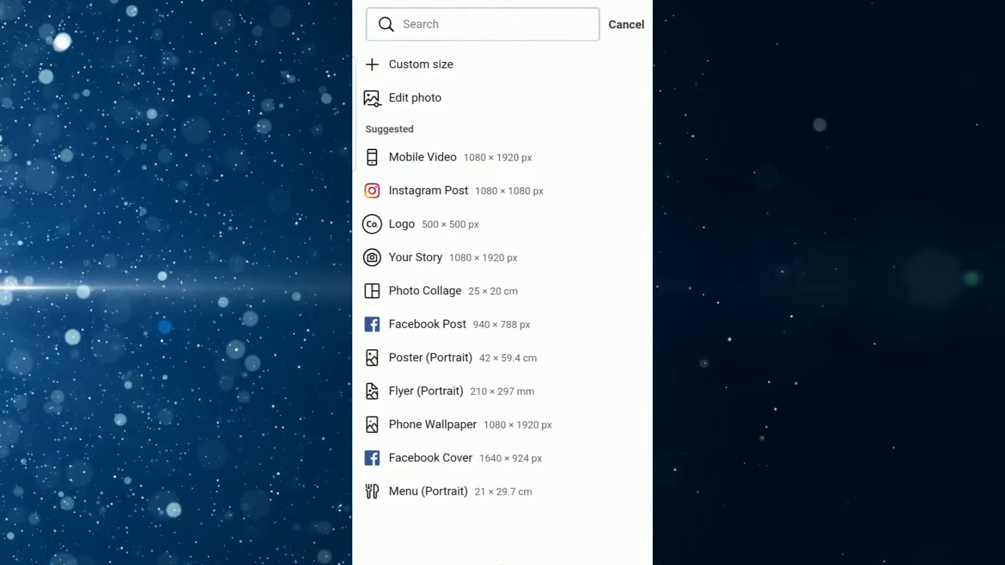
left_click(421, 64)
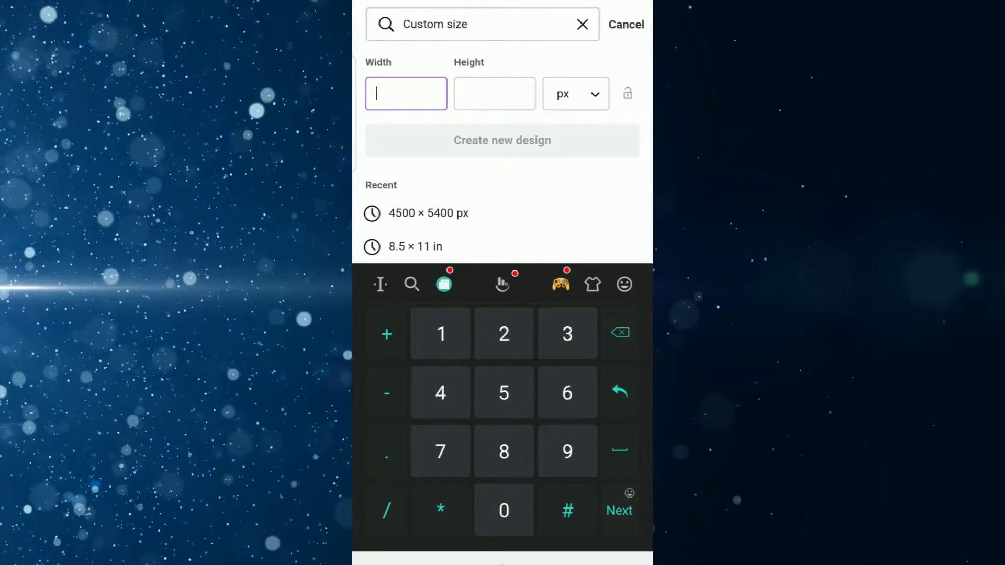
type("4500")
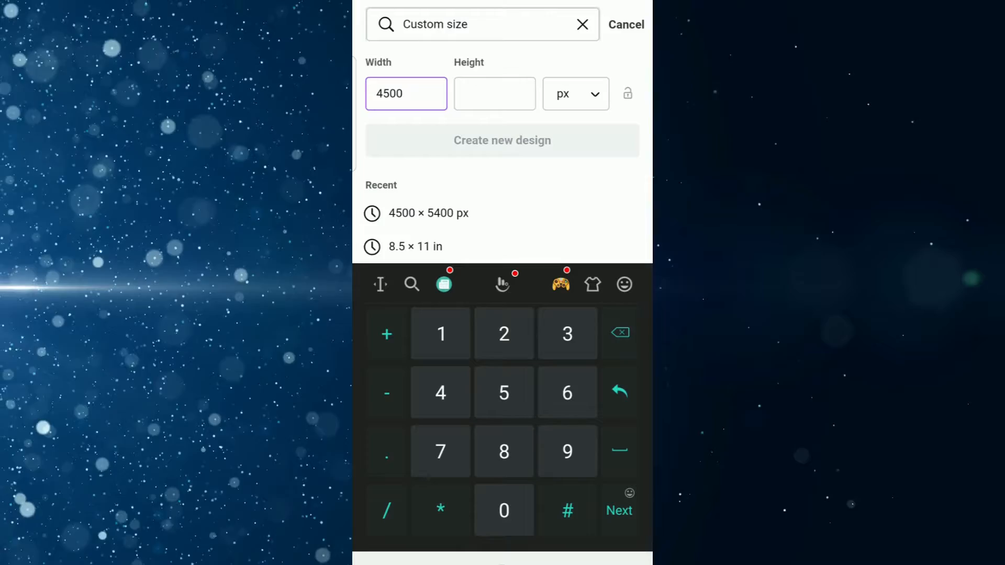
left_click(504, 510)
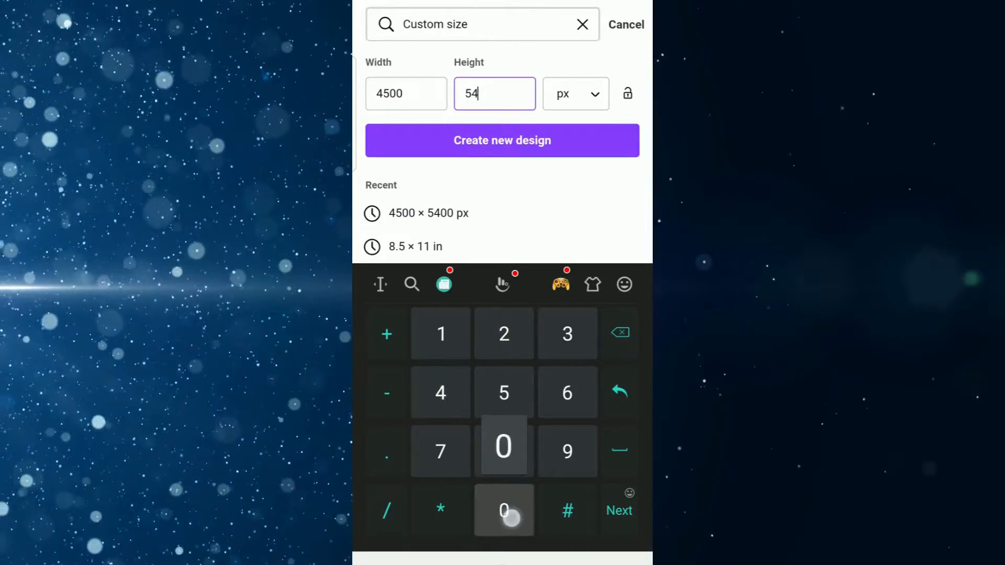
left_click(503, 510)
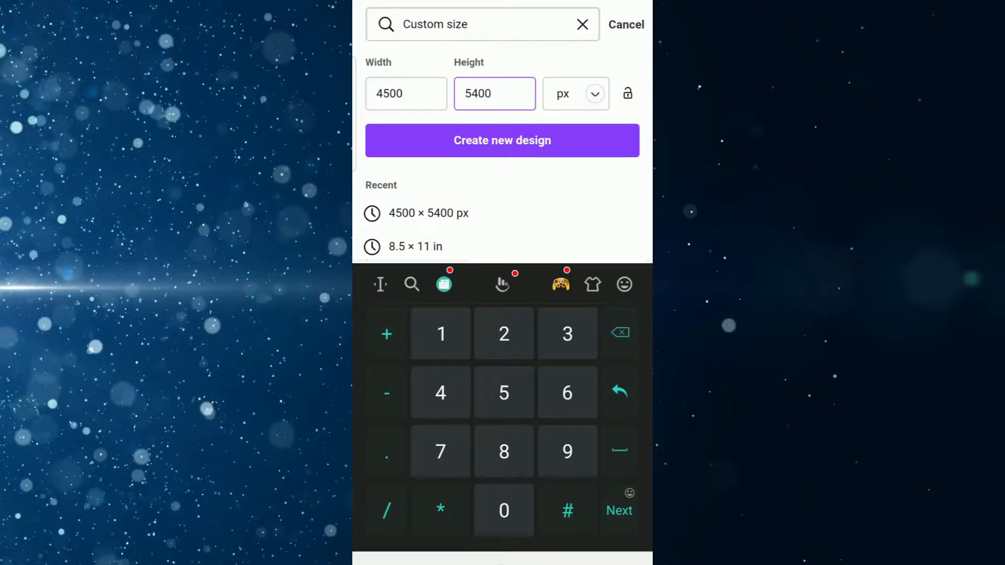
left_click(574, 93)
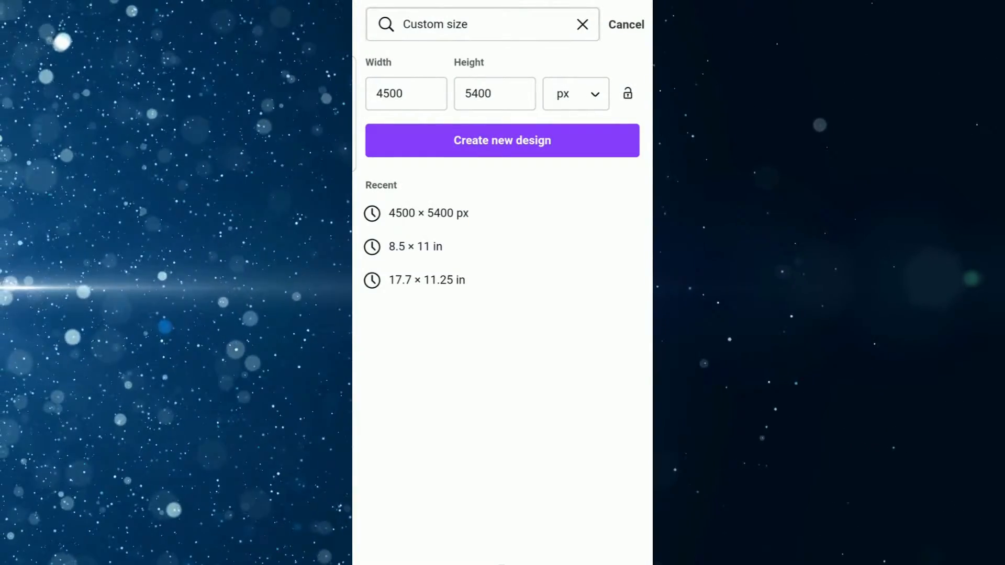
left_click(501, 140)
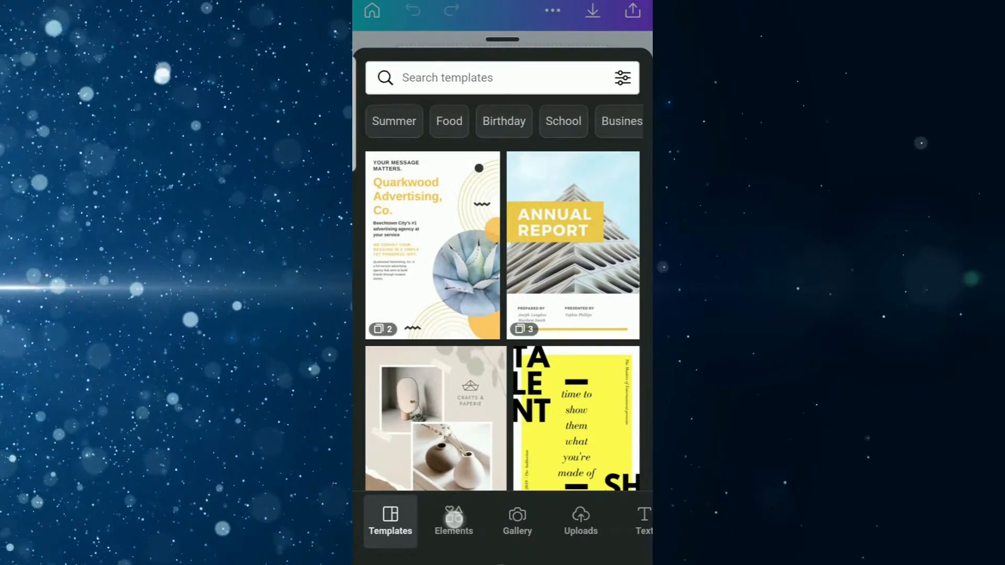
Search Elements graphics for 'illustration of a katana' and add the katana-over-red-sun graphic.
left_click(454, 520)
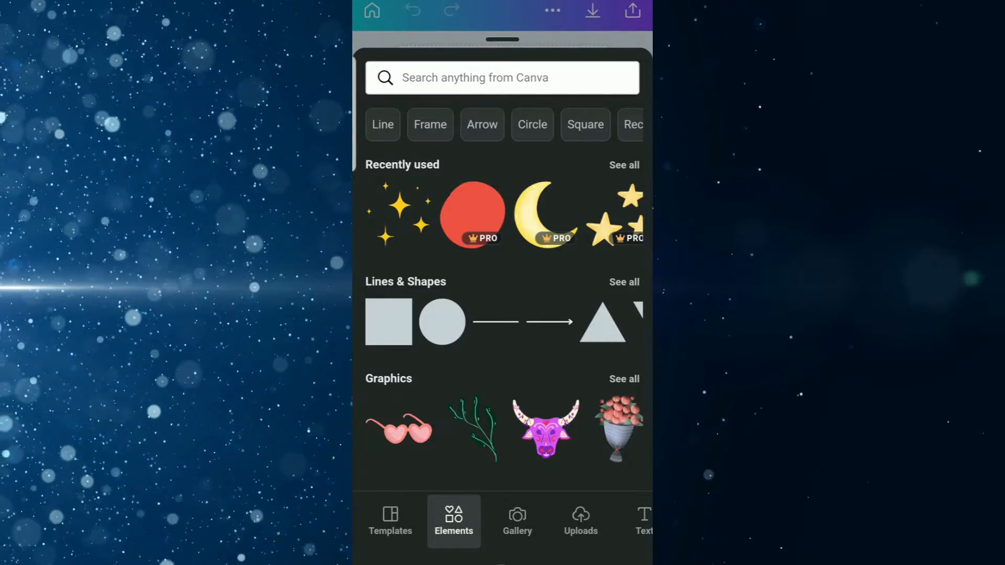
left_click(502, 78)
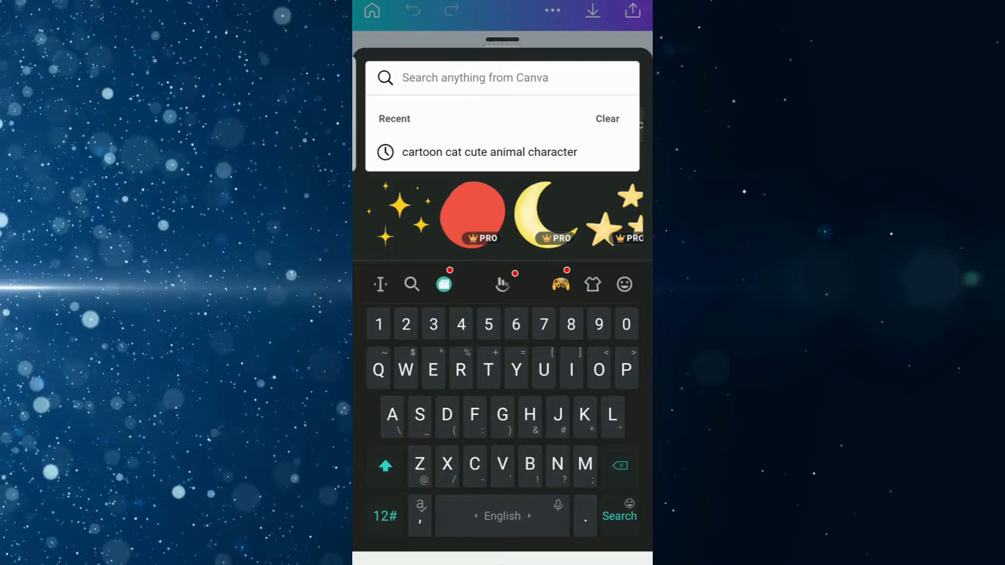
type("Ka")
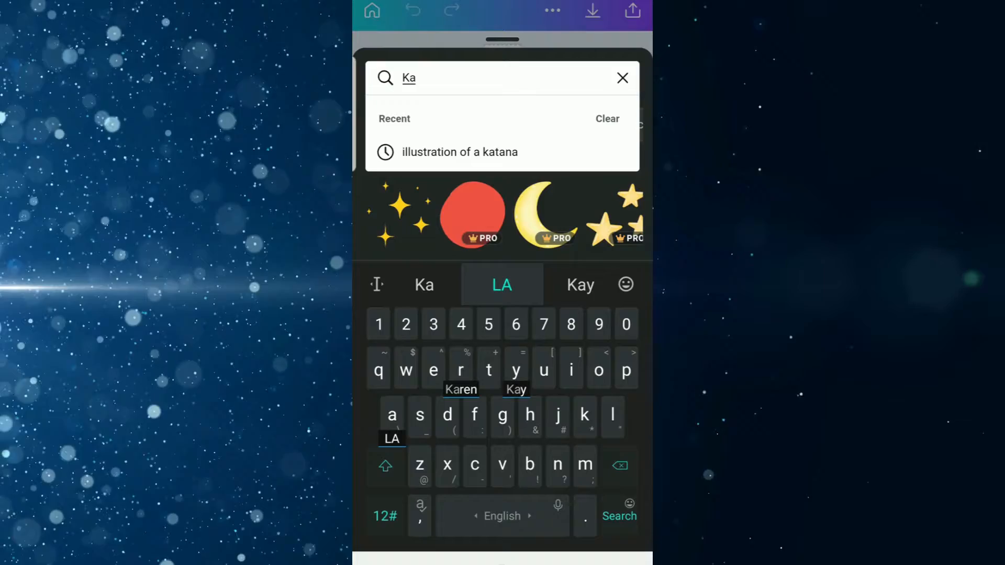
left_click(458, 152)
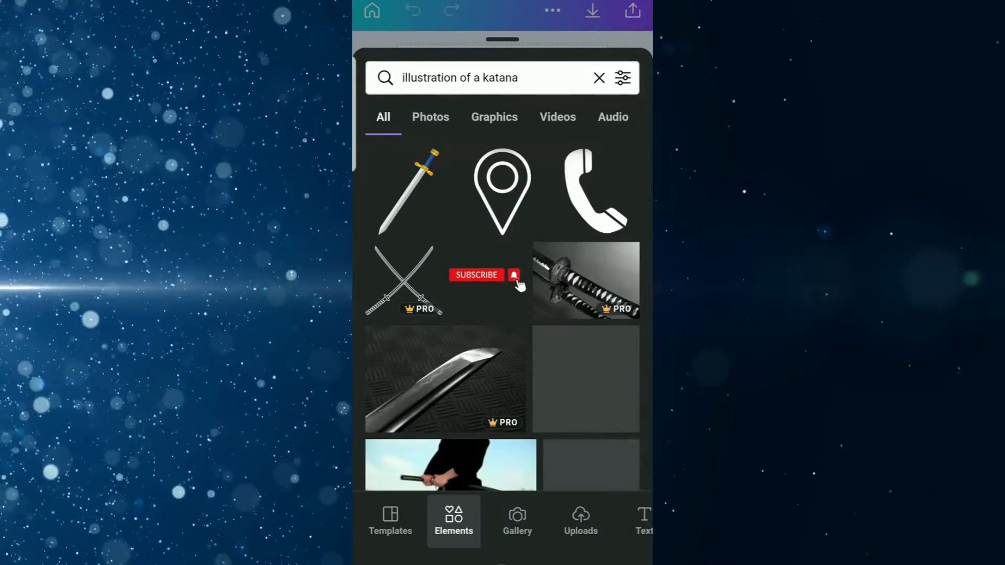
left_click(495, 116)
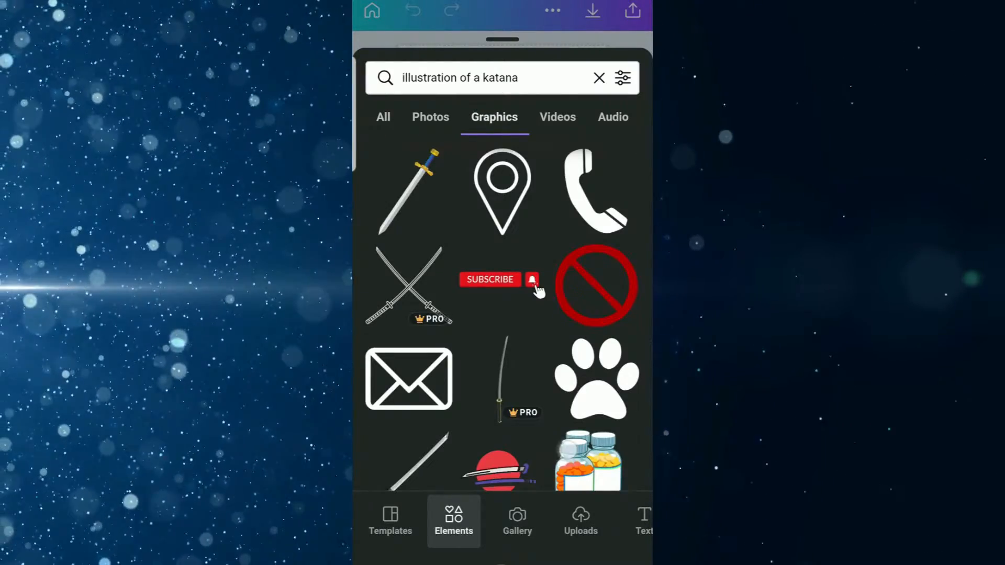
scroll("down", 3)
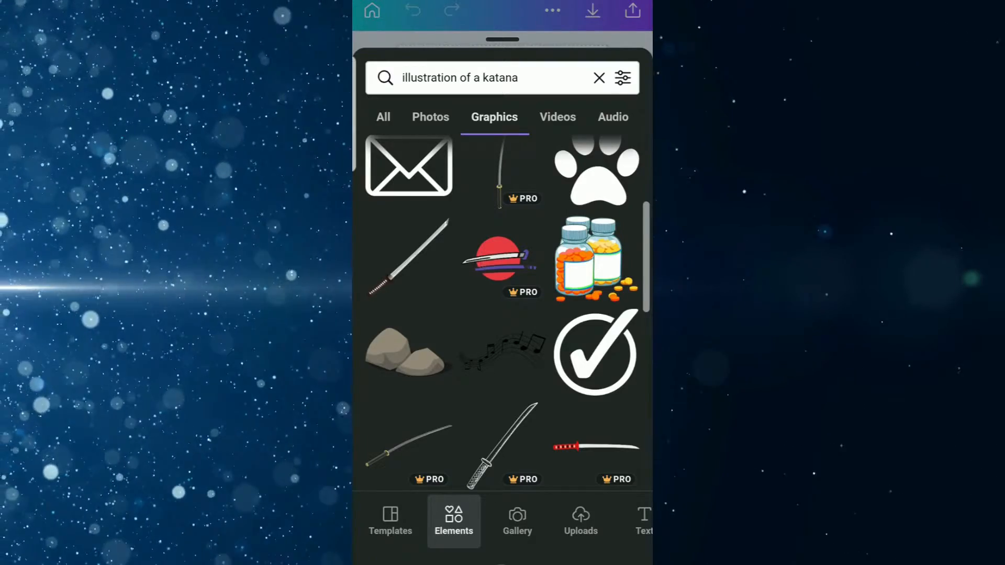
left_click(502, 259)
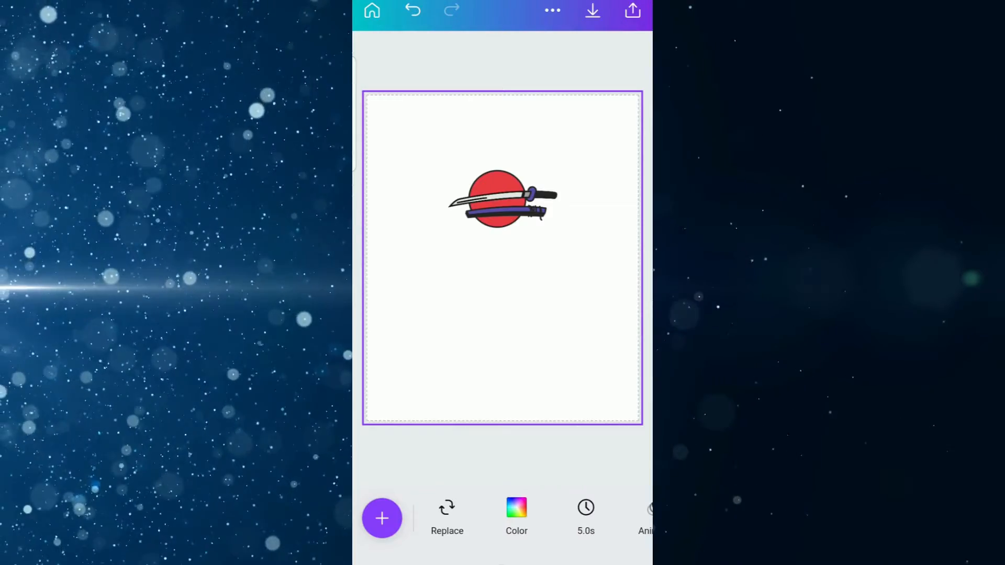
Search graphics for 'cartoon cat cute animal character' and add the sitting black cat.
left_click(453, 518)
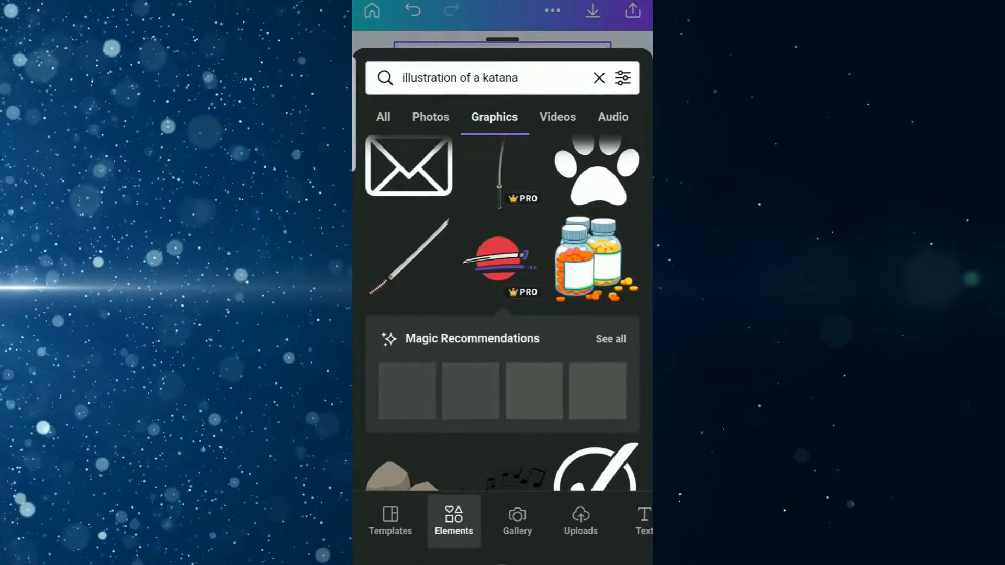
left_click(599, 78)
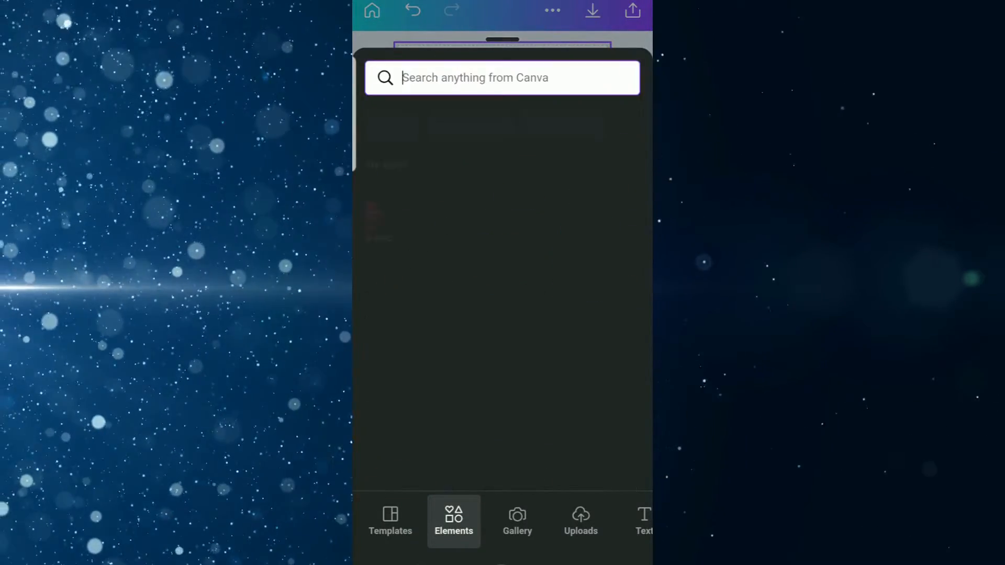
left_click(502, 78)
type("car")
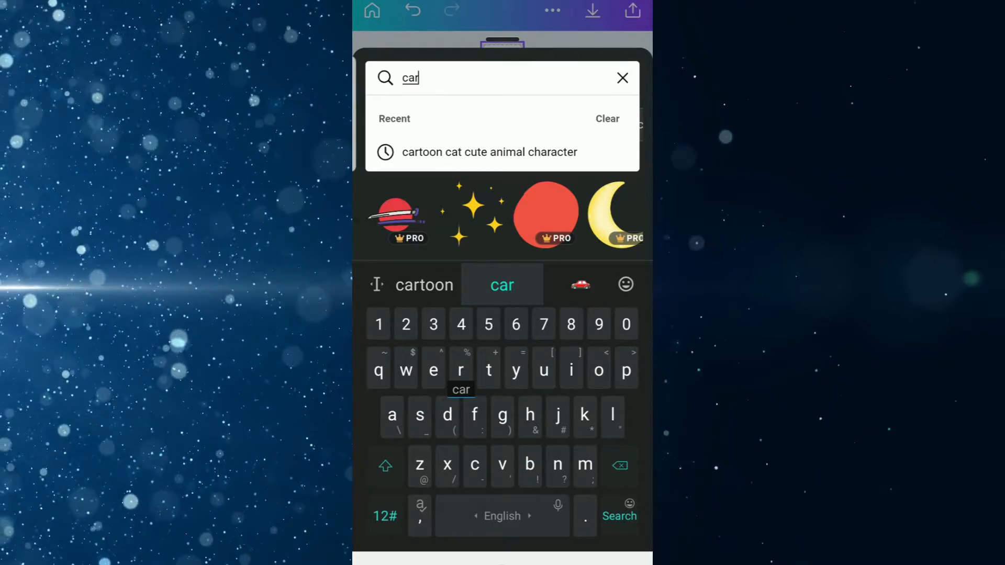
left_click(489, 152)
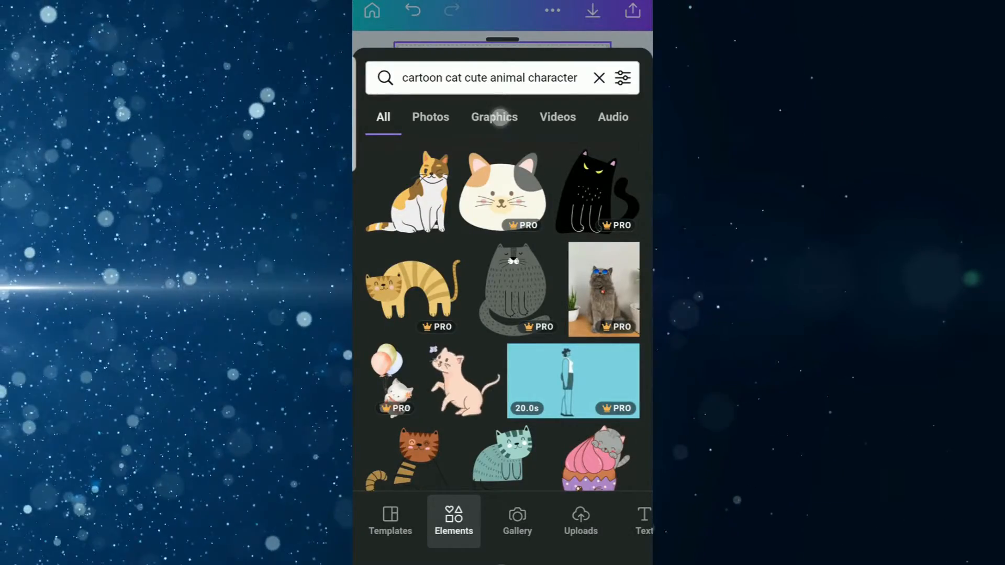
left_click(494, 117)
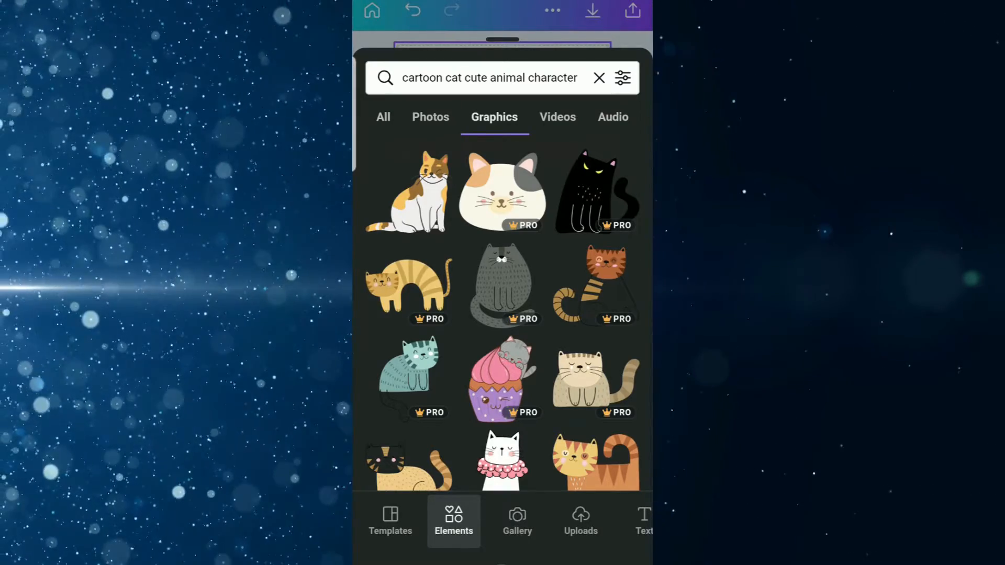
left_click(596, 193)
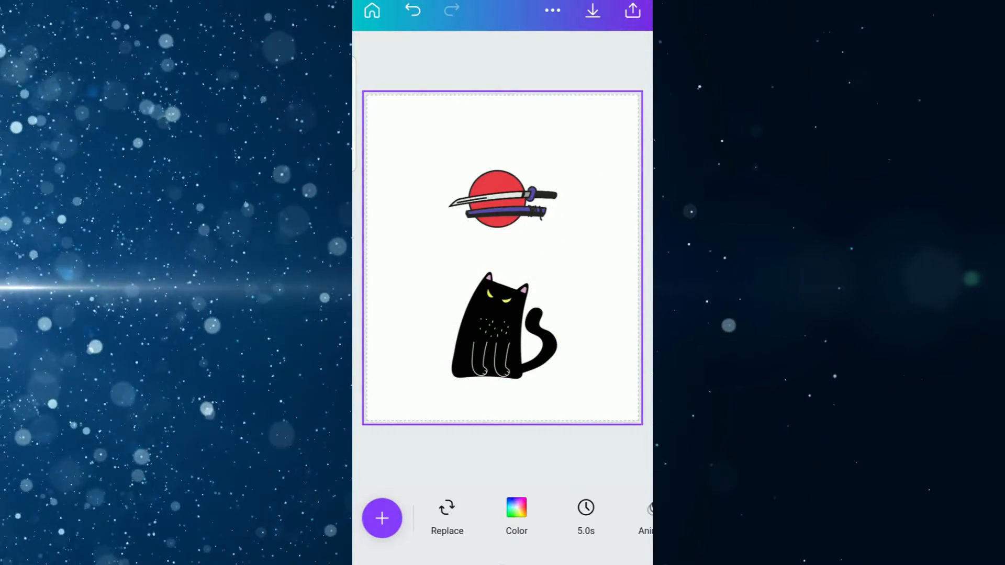
Enlarge the katana-and-sun graphic and centre it near the top of the page.
left_click(502, 198)
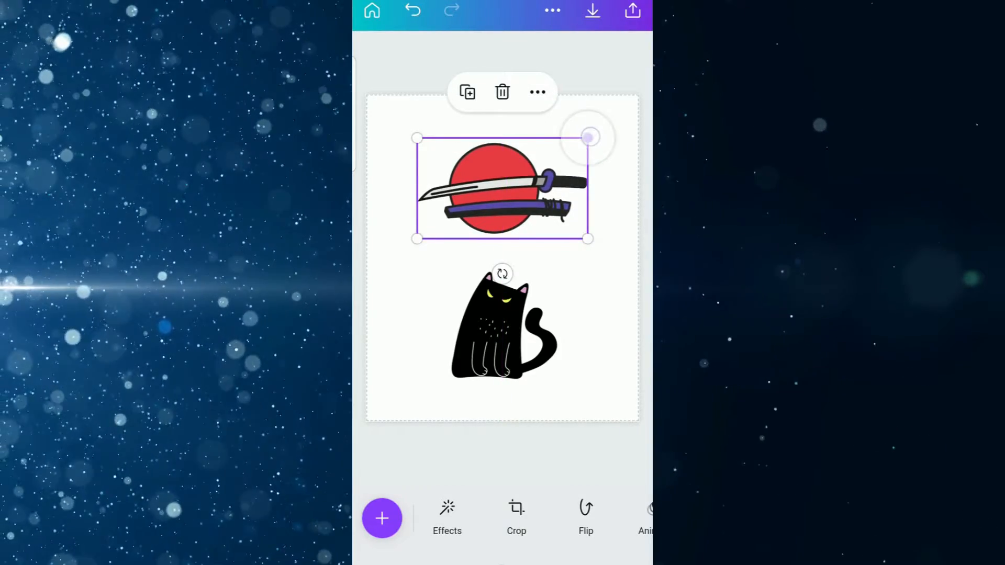
left_click_drag(588, 138, 539, 181)
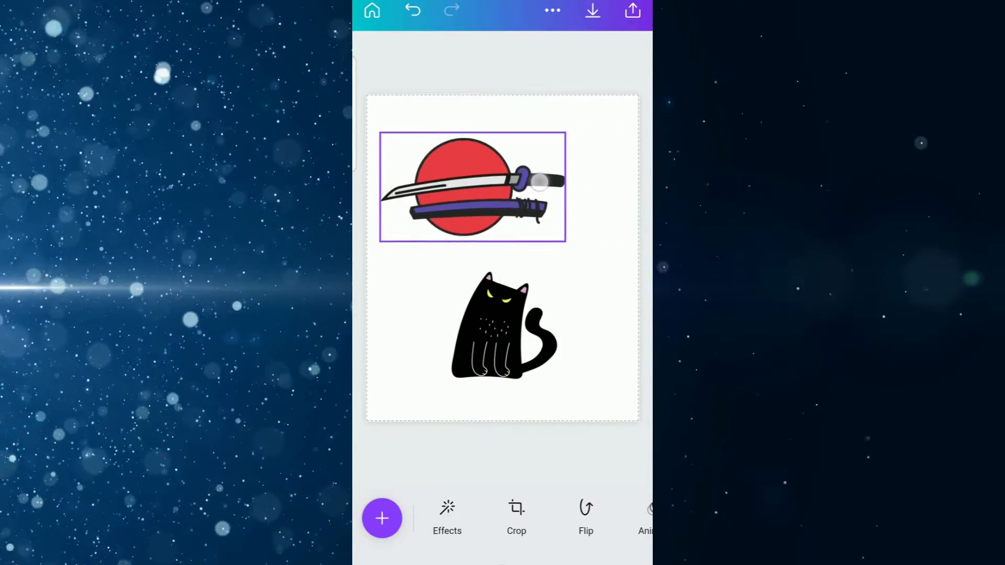
left_click_drag(474, 186, 504, 180)
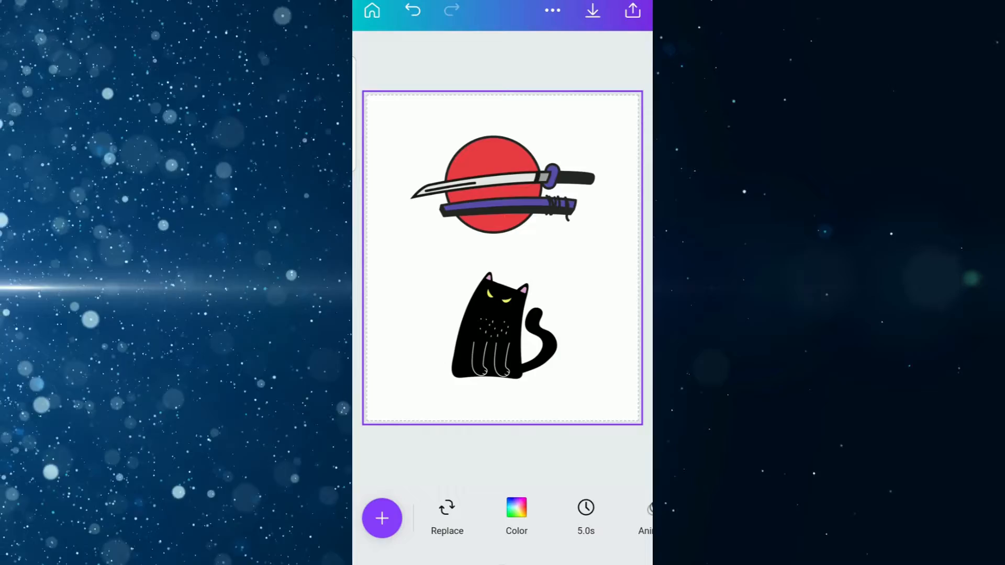
Enlarge the black cat and place it centred in front of the red sun.
left_click(501, 327)
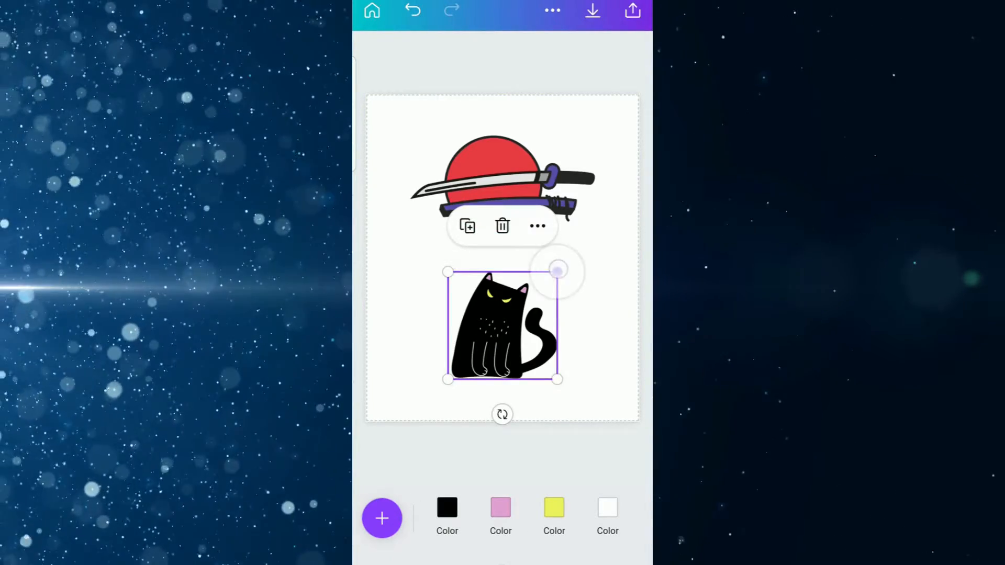
left_click_drag(558, 269, 596, 234)
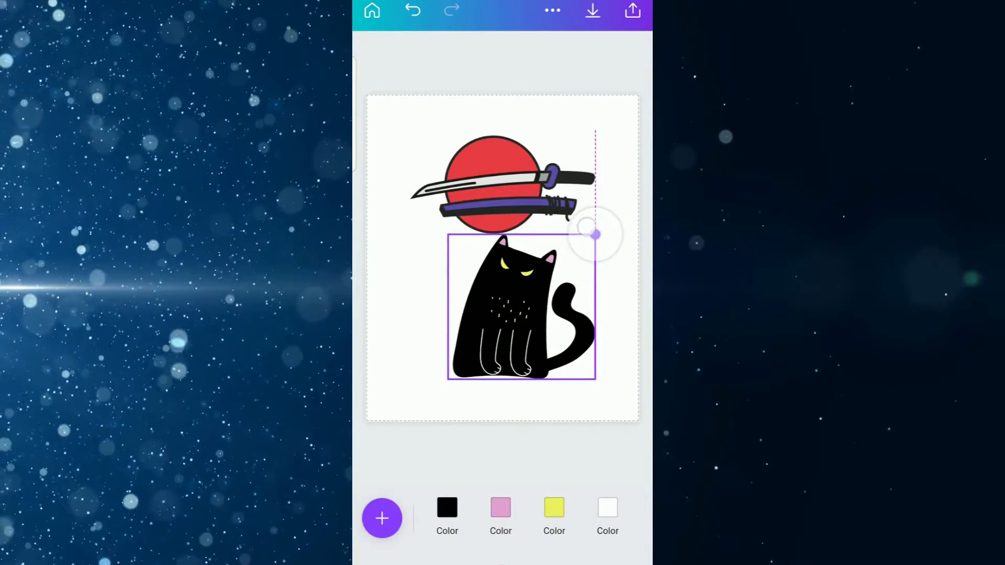
left_click(521, 308)
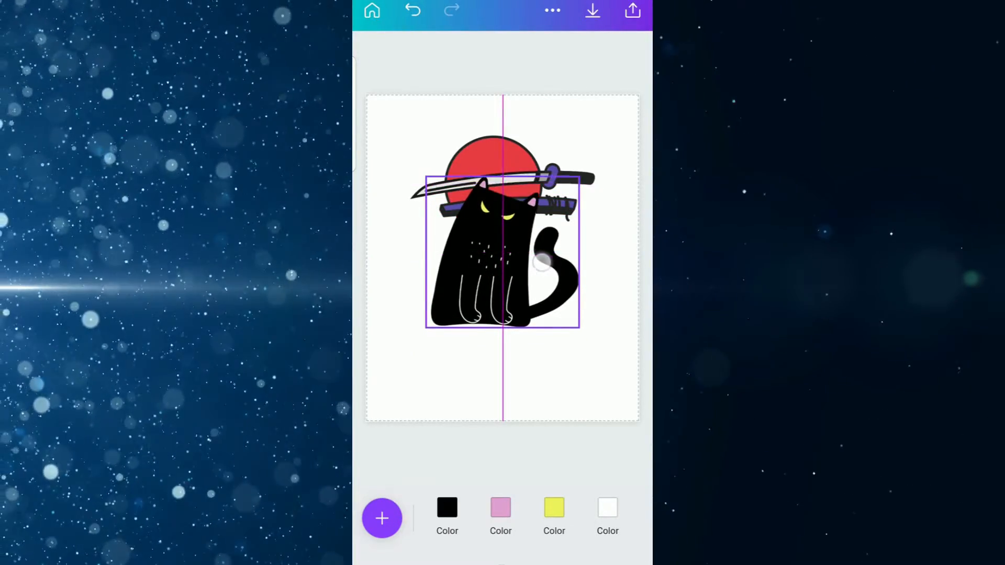
left_click(503, 257)
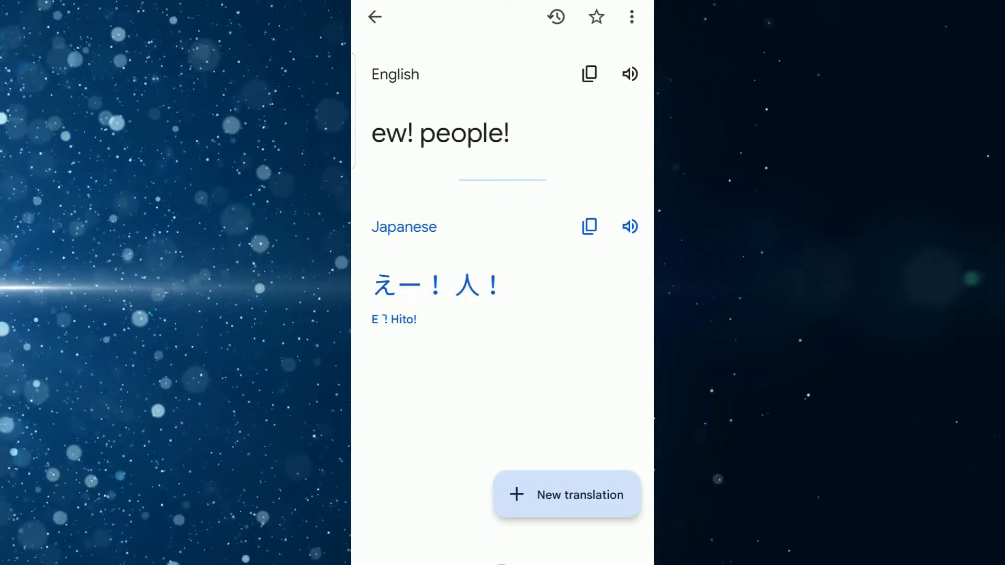
Select and copy the Japanese translation えー！人！ of "ew! people!".
double_click(478, 285)
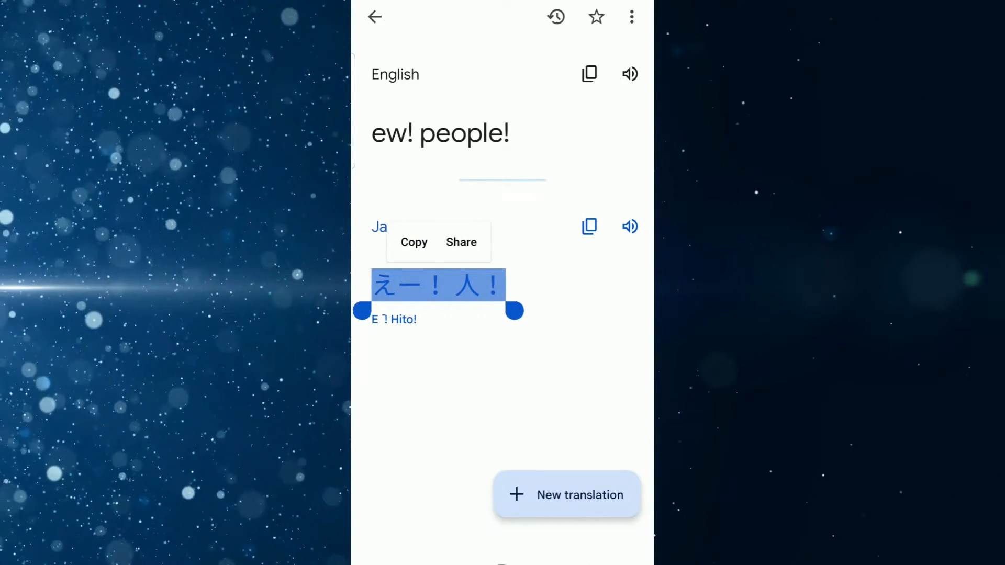
left_click(413, 242)
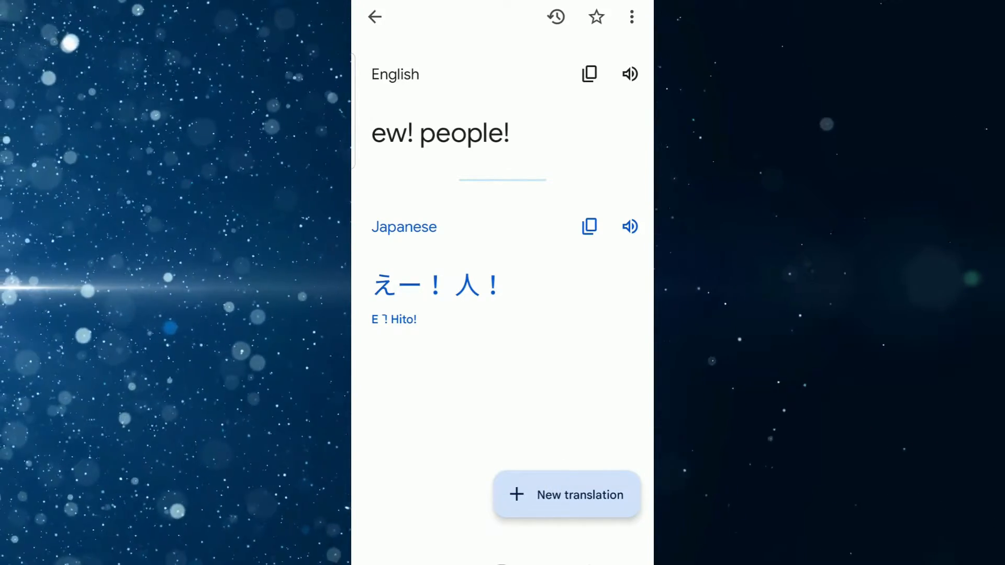
left_click(587, 226)
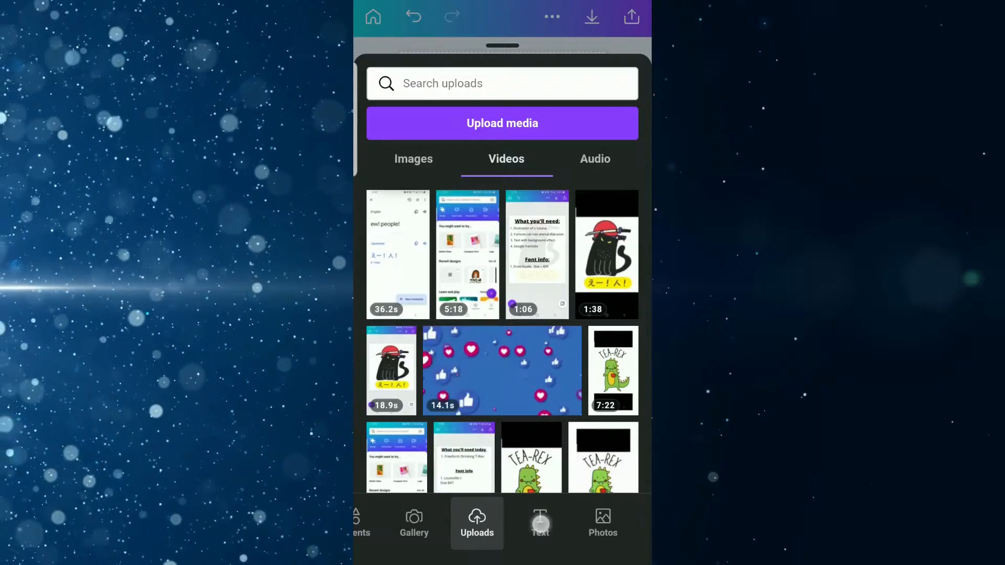
Add a heading text box with the pasted caption えー！人！ beneath the cat.
left_click(540, 522)
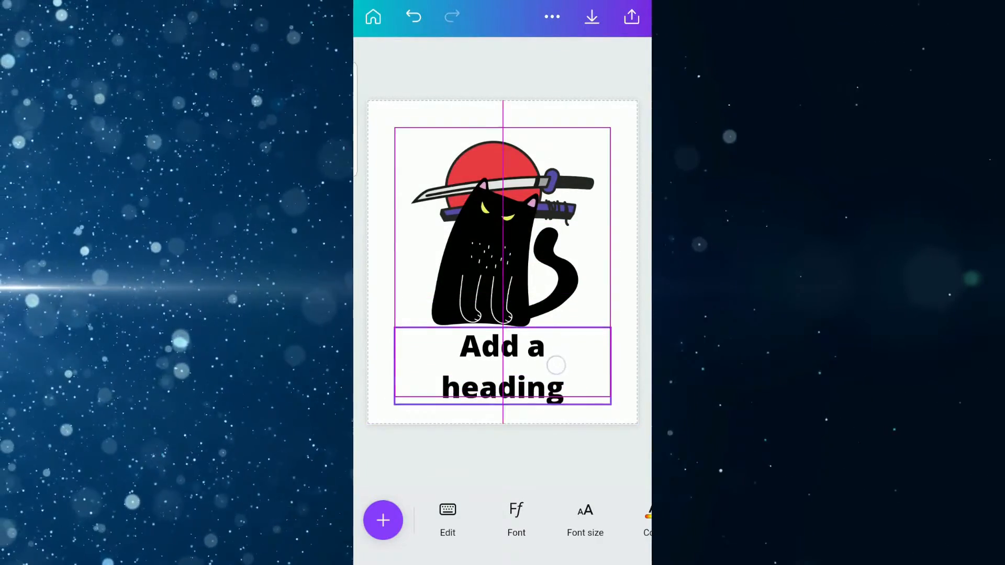
left_click(502, 367)
type("えー！人！")
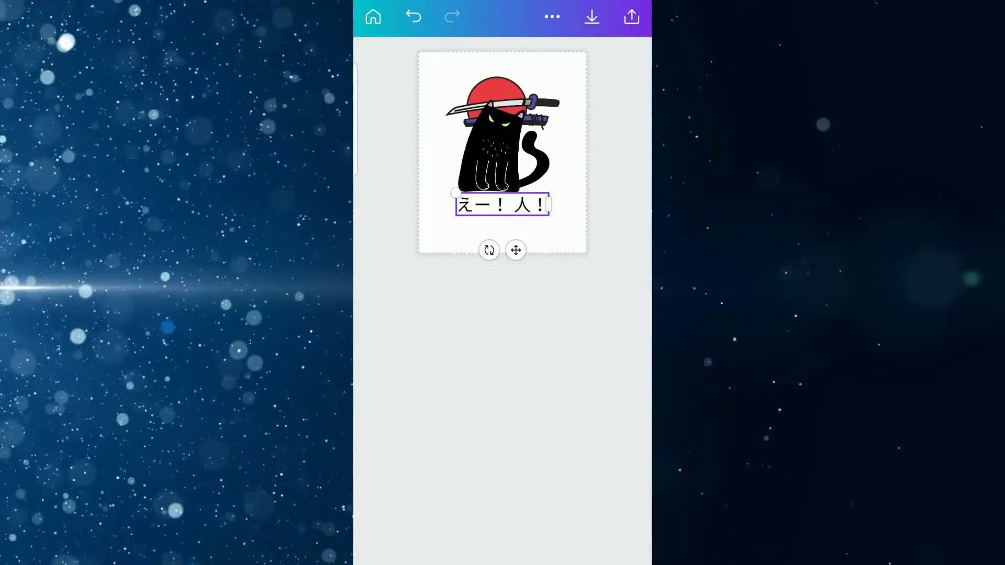
left_click(501, 205)
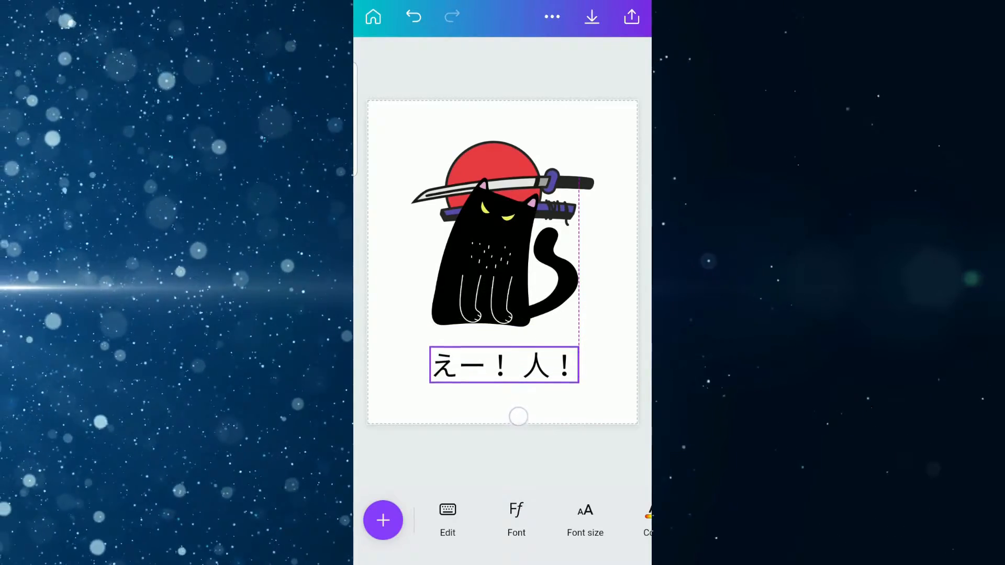
left_click(504, 364)
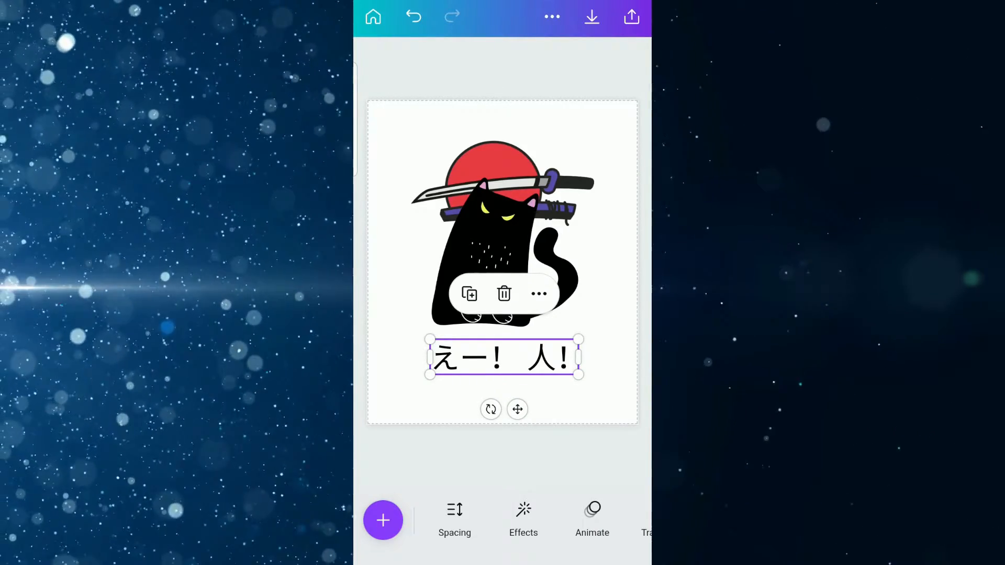
Apply the Background text effect to the caption and bring up its settings.
left_click(523, 520)
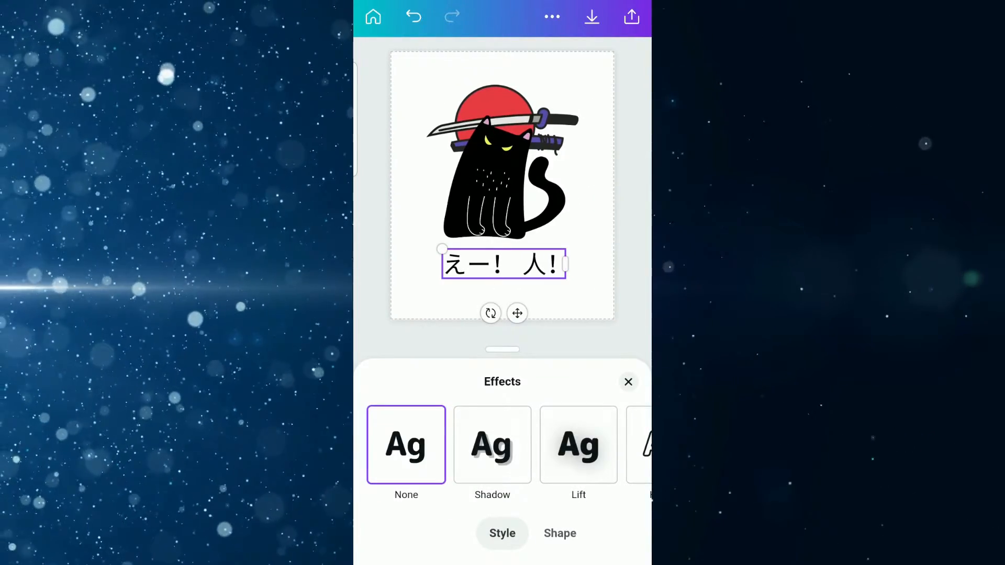
scroll("left", 3)
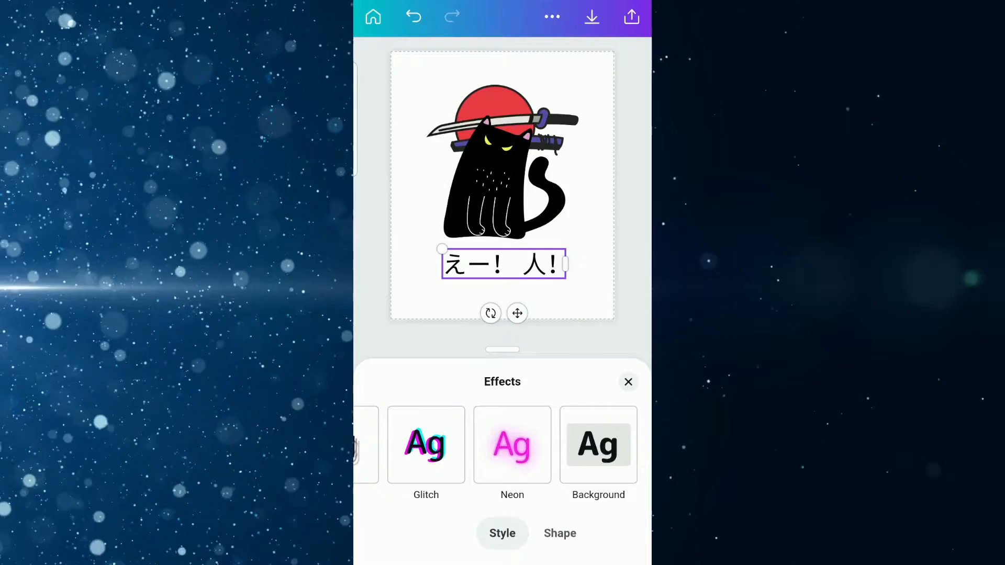
left_click(598, 446)
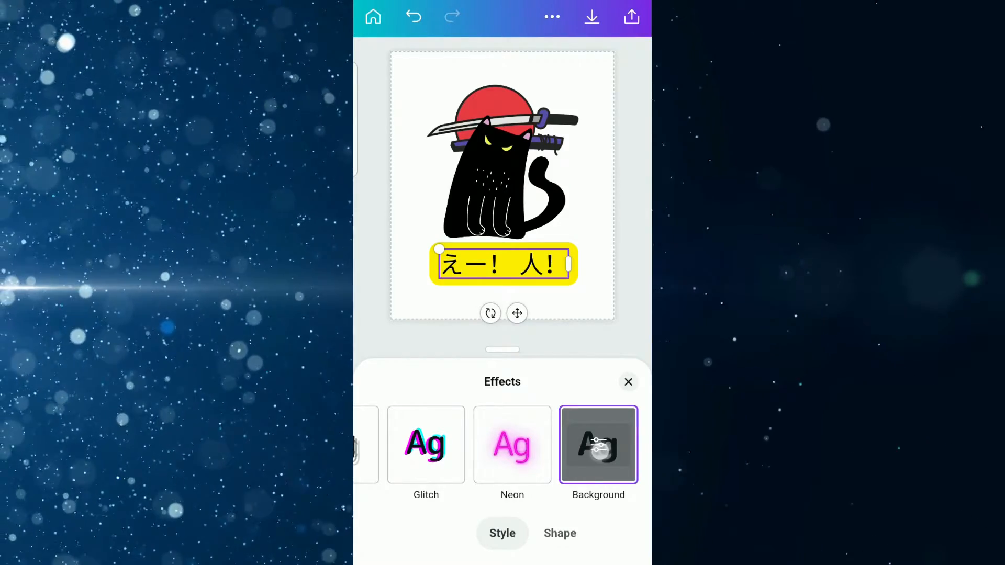
left_click(598, 445)
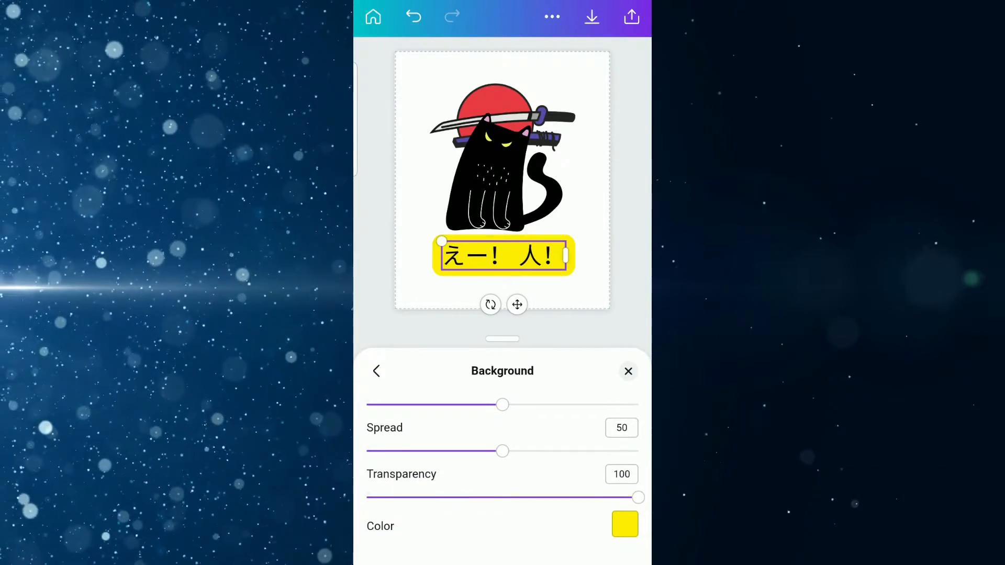
Set the caption background's roundness to 78 and spread to about 52.
scroll("down", 3)
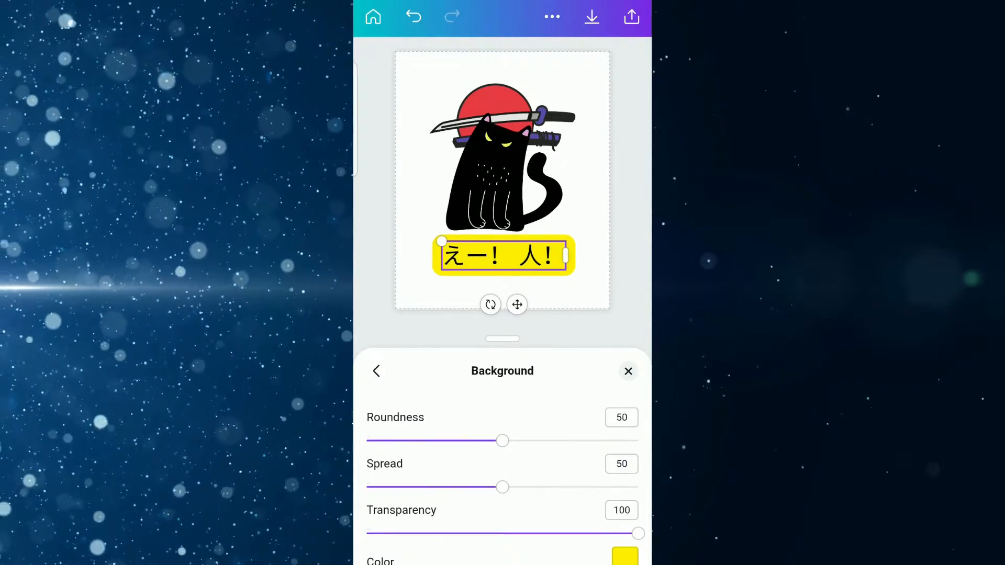
left_click_drag(501, 441, 628, 441)
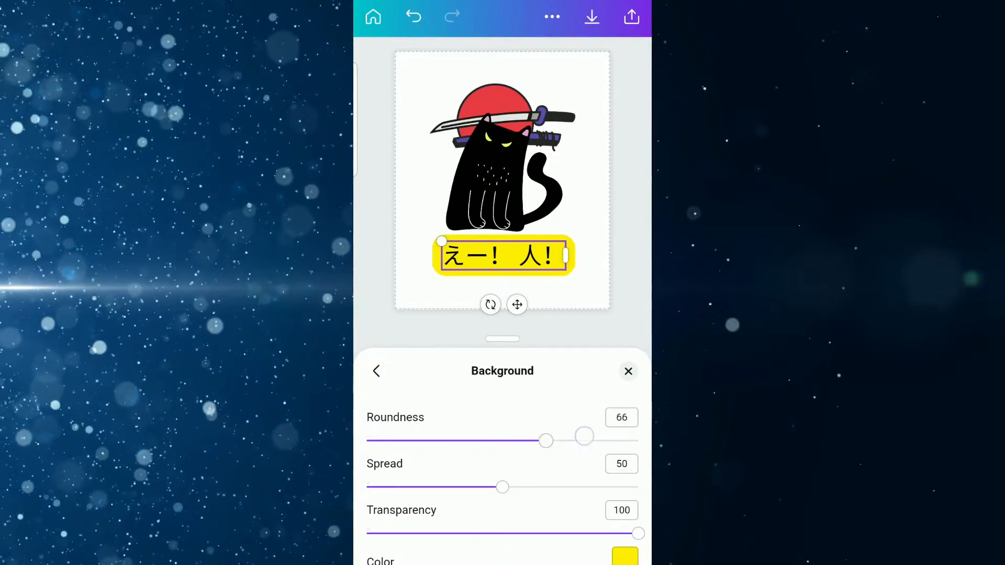
left_click_drag(544, 441, 574, 441)
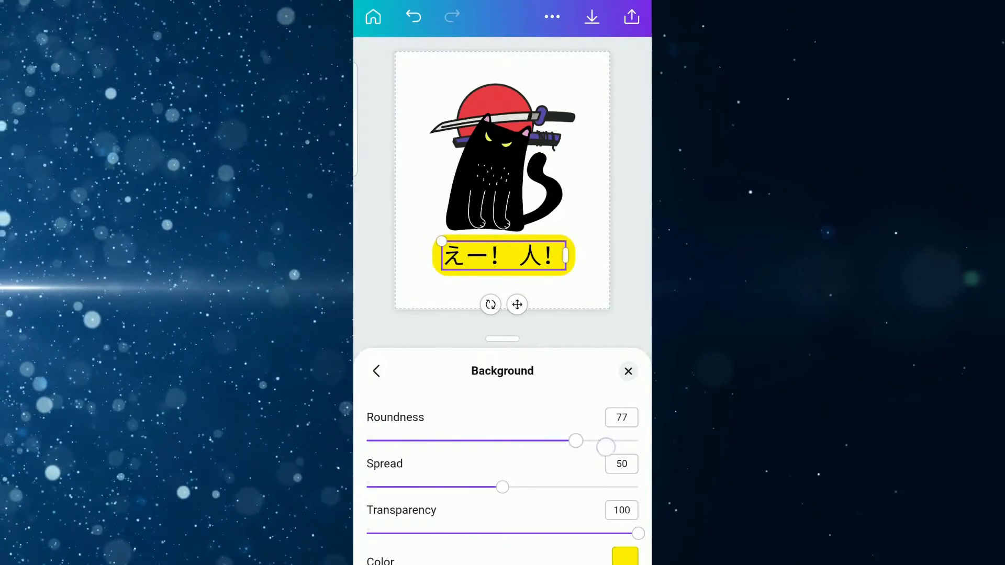
left_click_drag(574, 441, 606, 441)
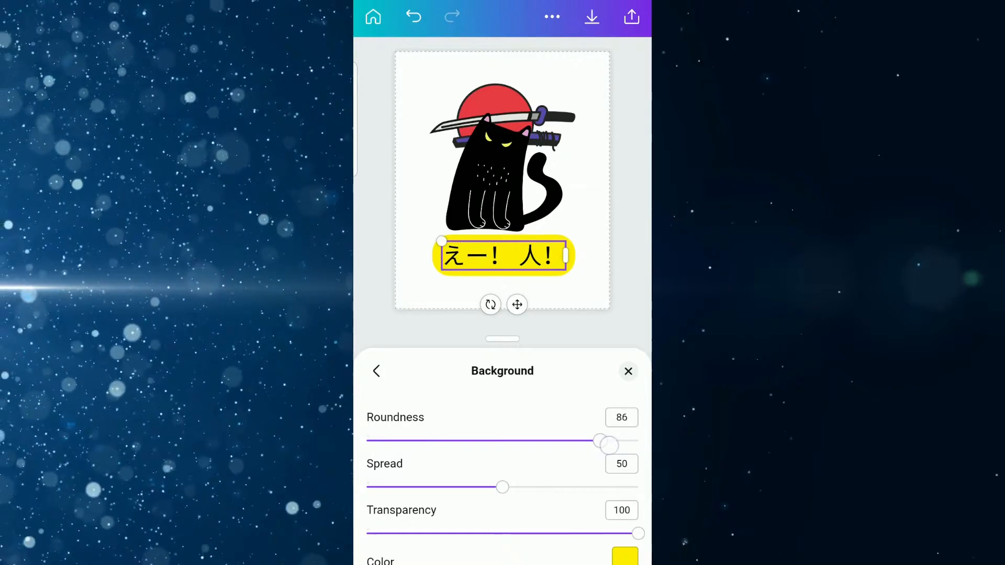
left_click_drag(606, 441, 577, 441)
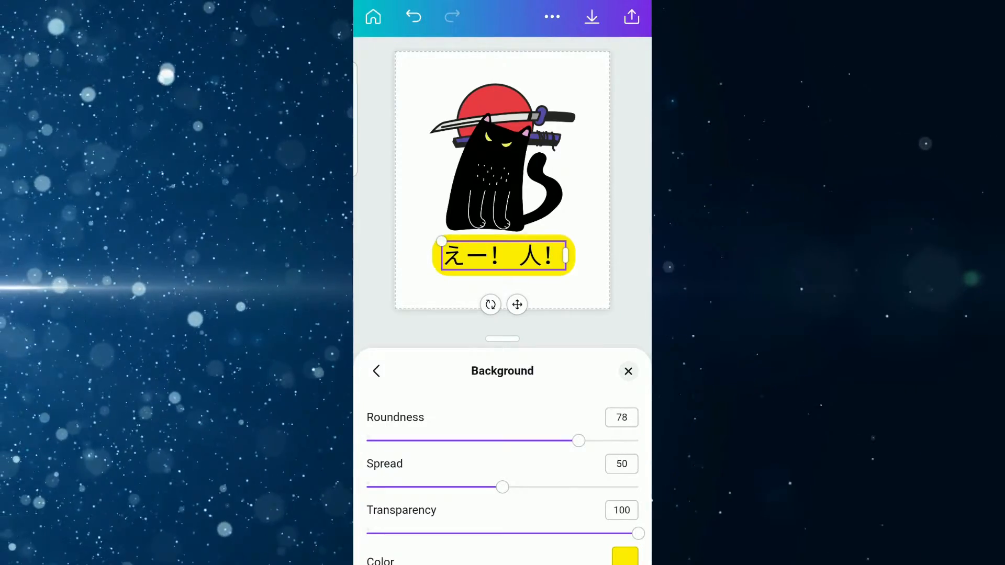
left_click_drag(502, 487, 399, 487)
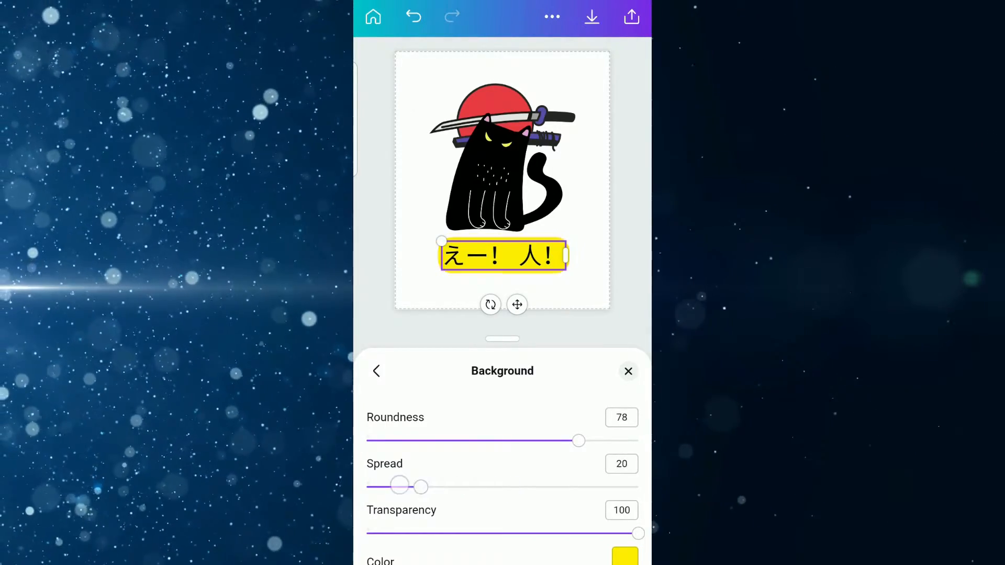
left_click_drag(400, 486, 625, 486)
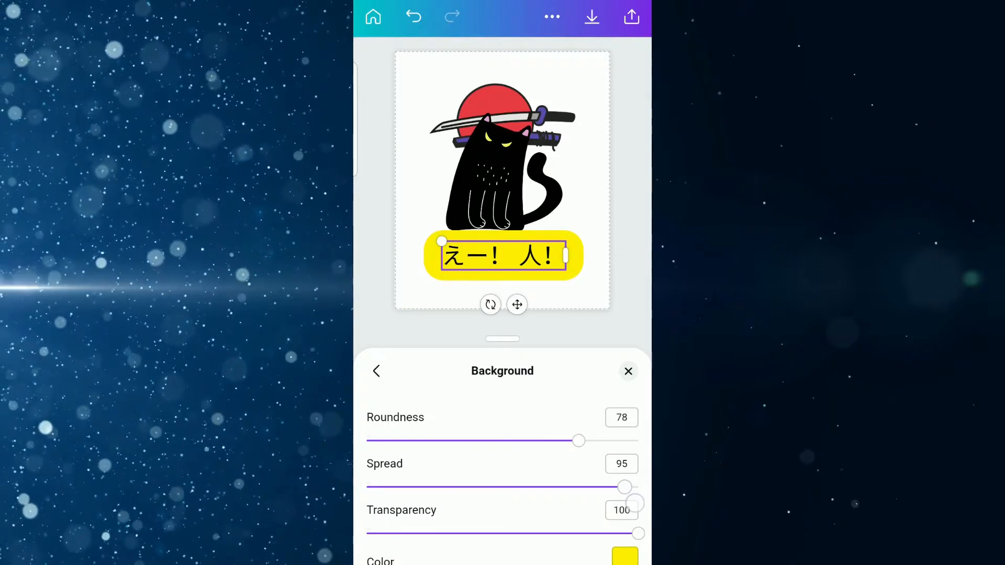
left_click_drag(625, 487, 510, 487)
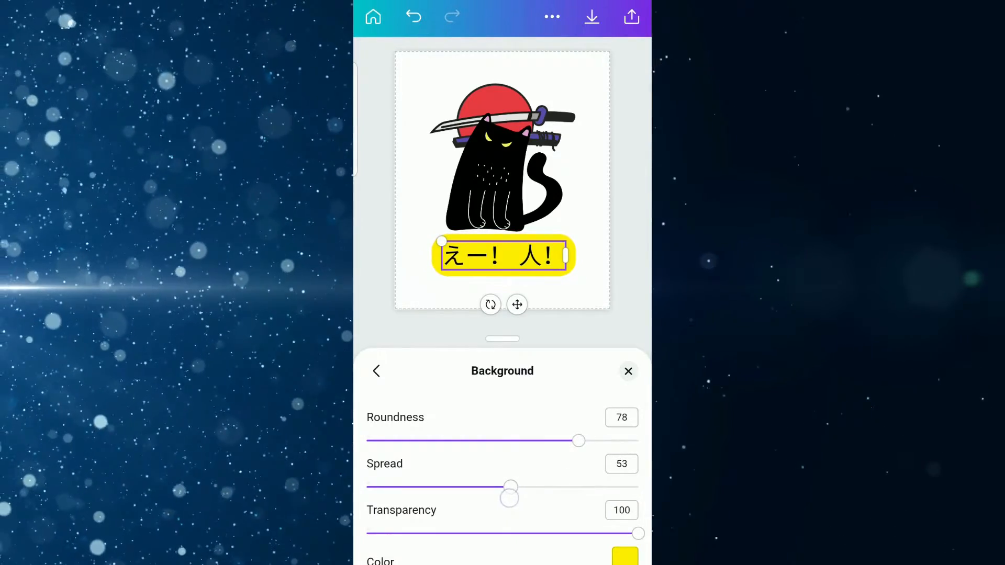
left_click_drag(510, 487, 509, 487)
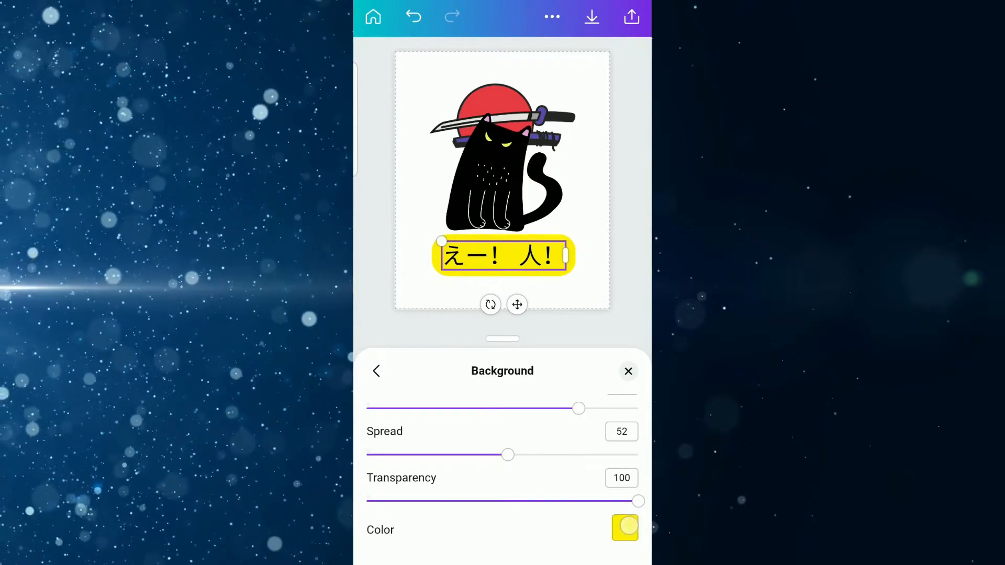
Try purple and red background colours, revert to yellow, and close the colour settings.
left_click(624, 527)
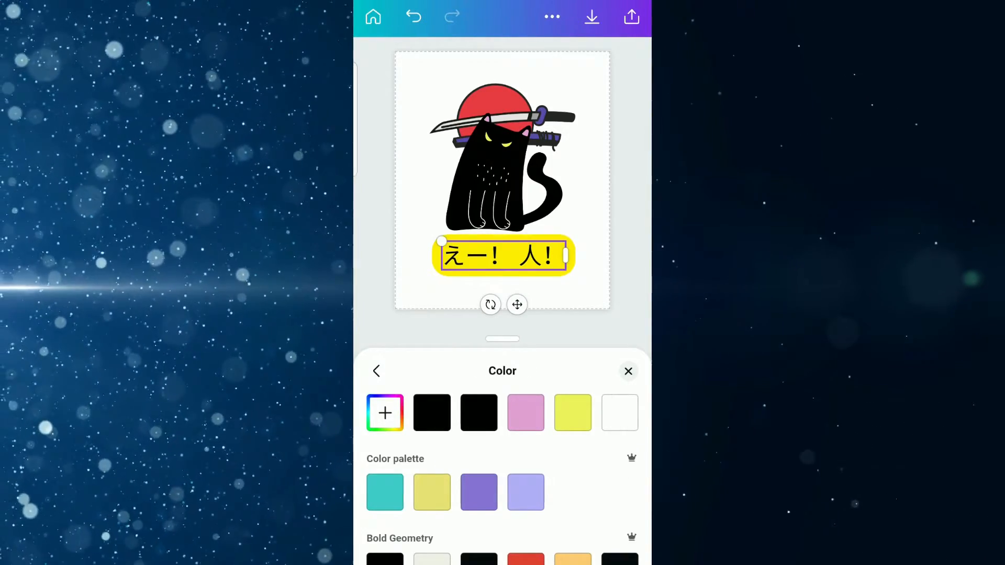
left_click(525, 413)
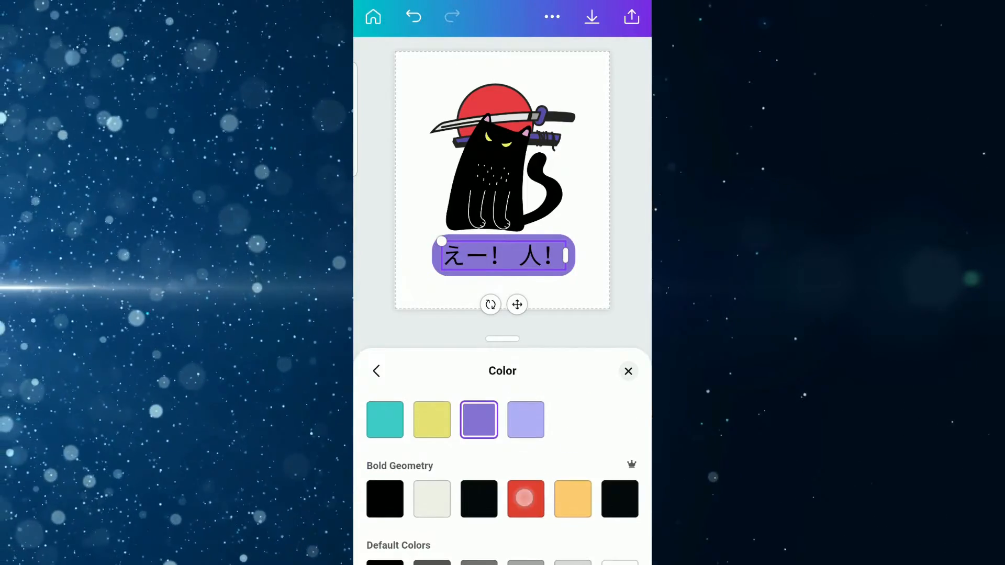
left_click(525, 498)
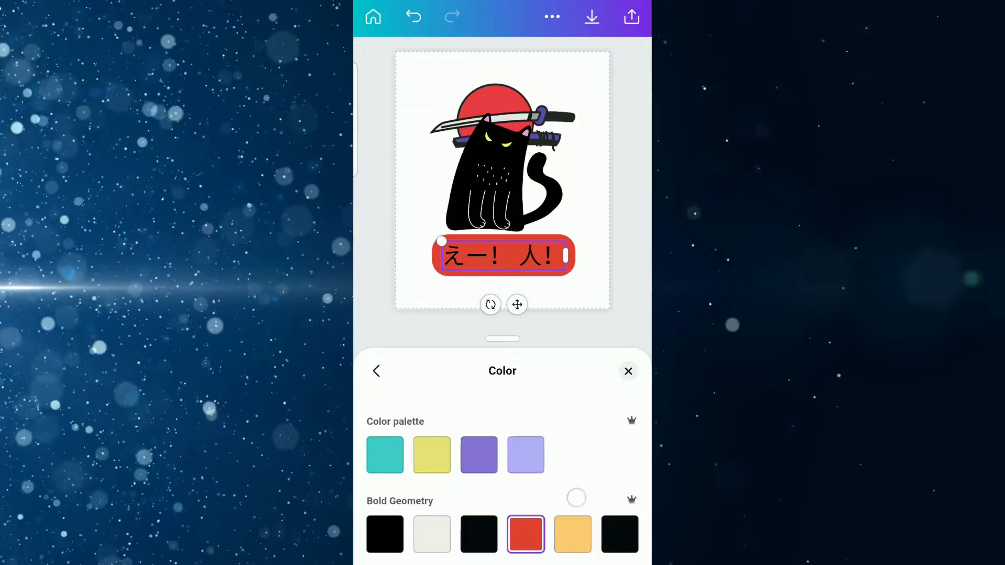
left_click(479, 456)
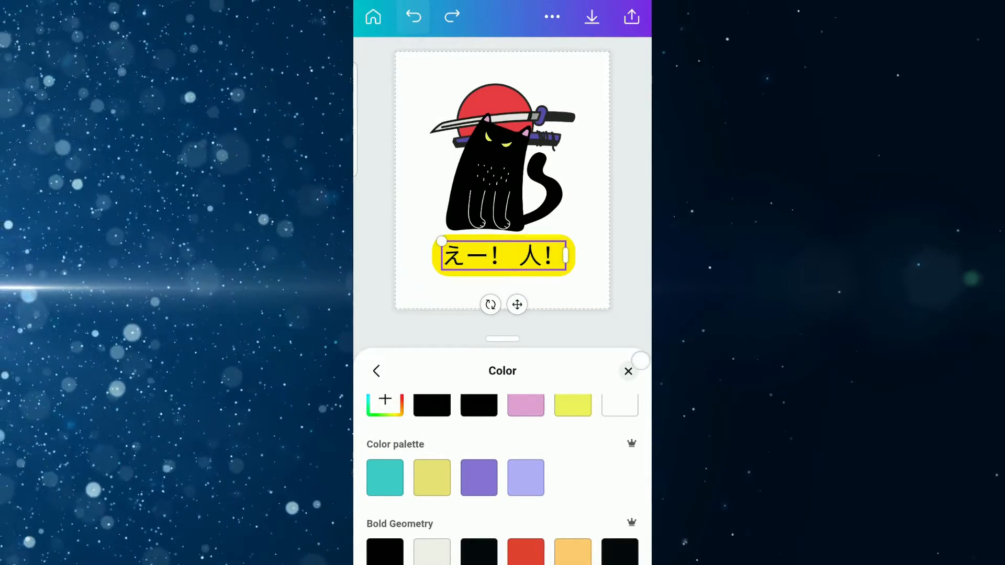
left_click(628, 371)
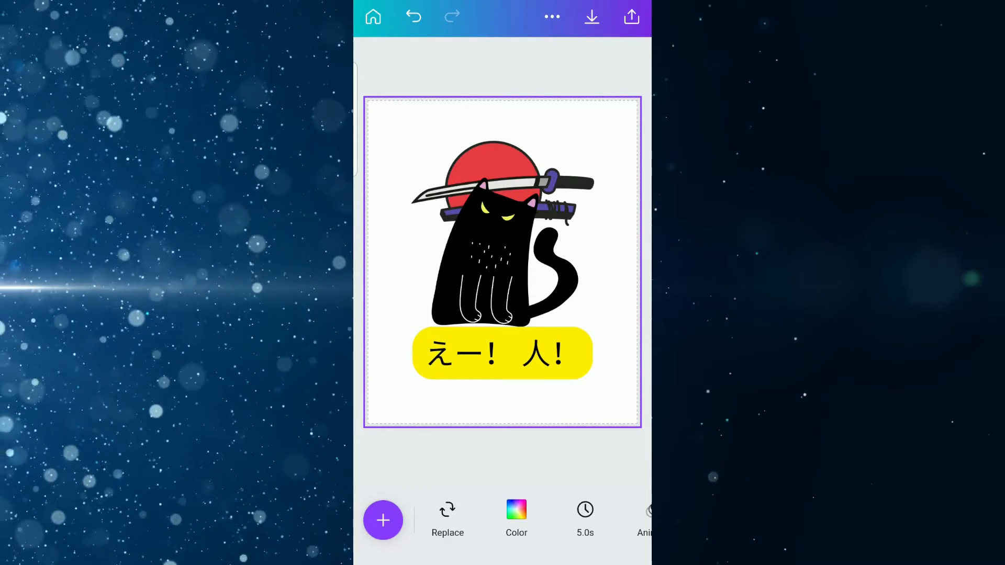
Group the cat graphic with the caption, move it up and enlarge it across the page.
left_click(501, 353)
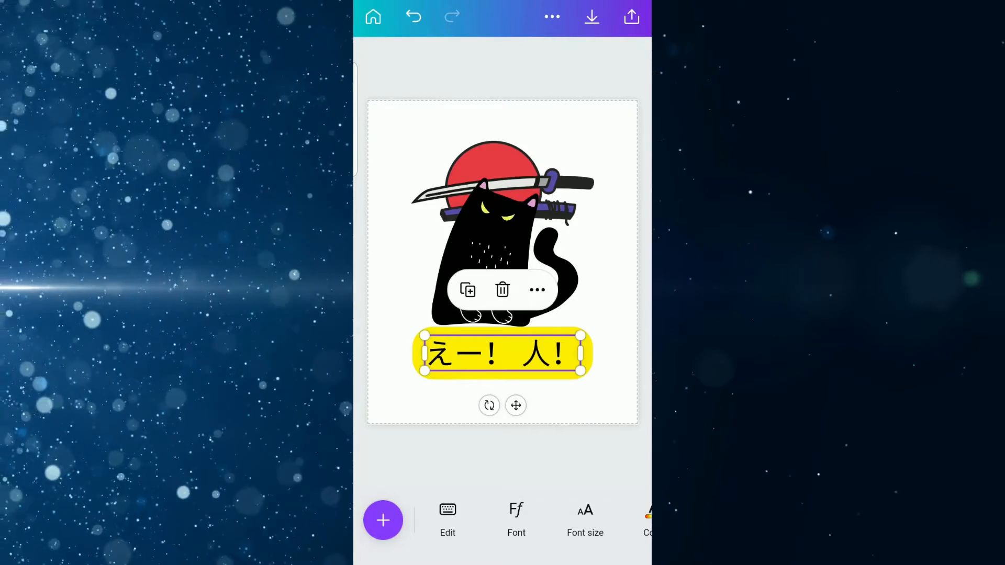
left_click(537, 290)
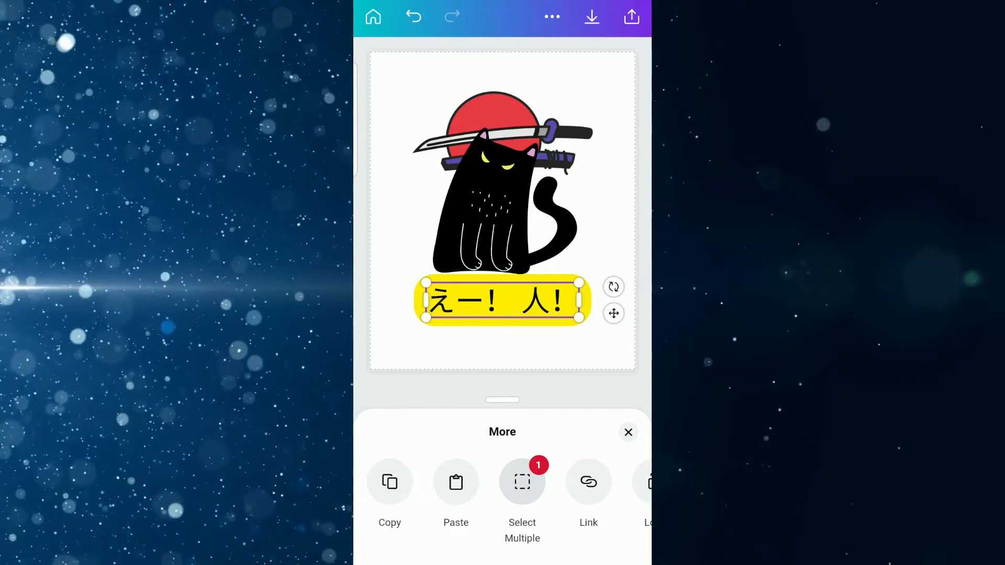
left_click(504, 186)
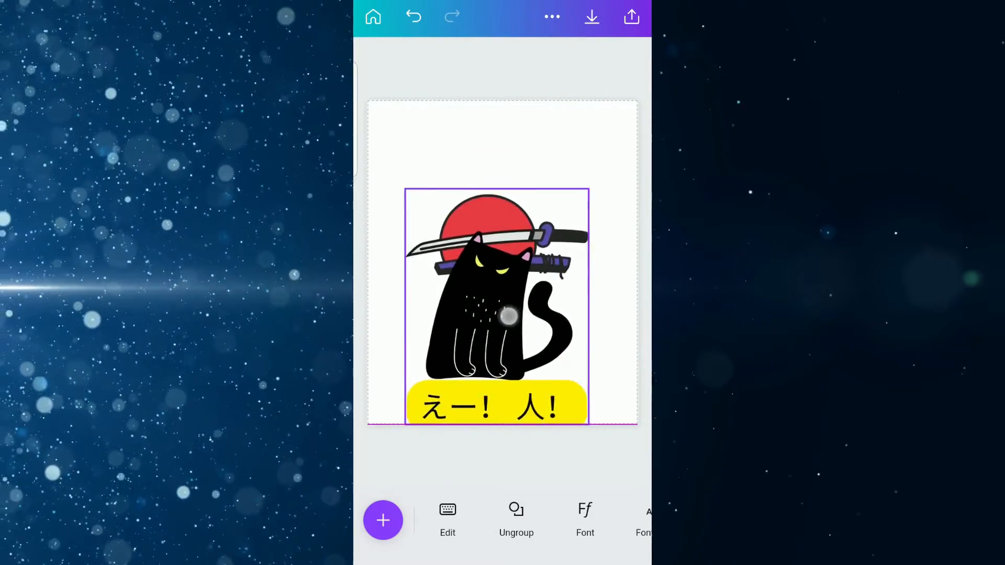
left_click_drag(511, 316, 511, 285)
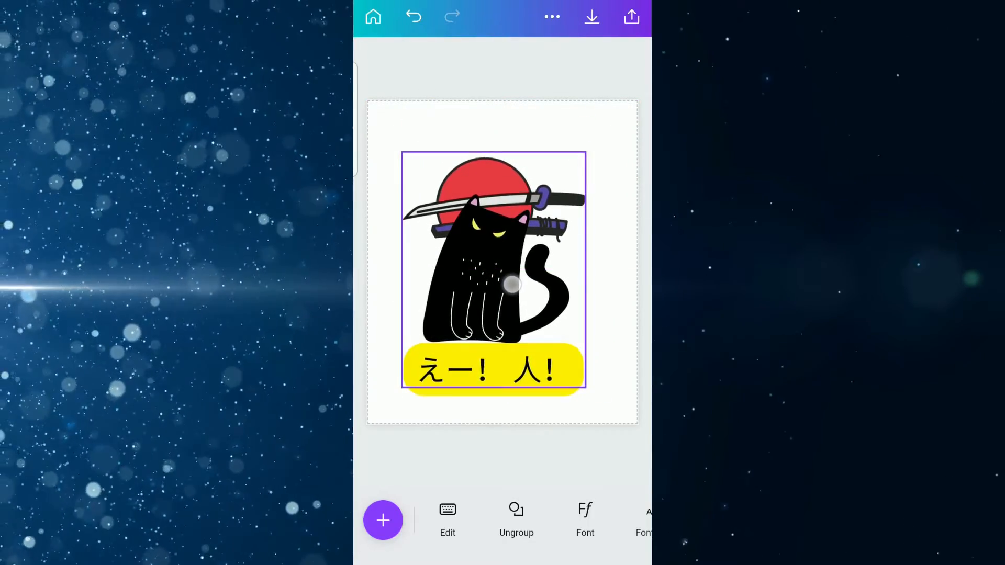
left_click_drag(513, 284, 625, 112)
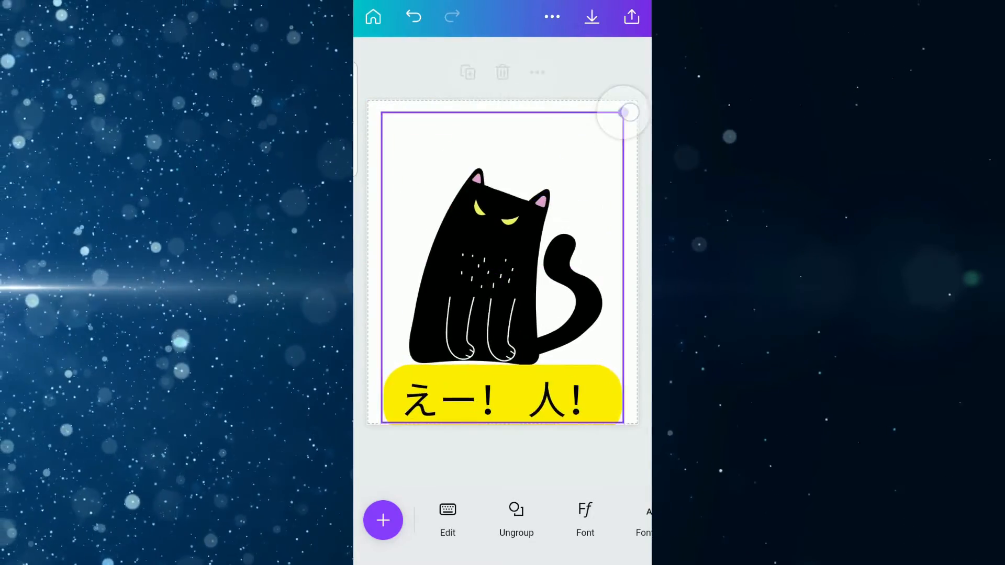